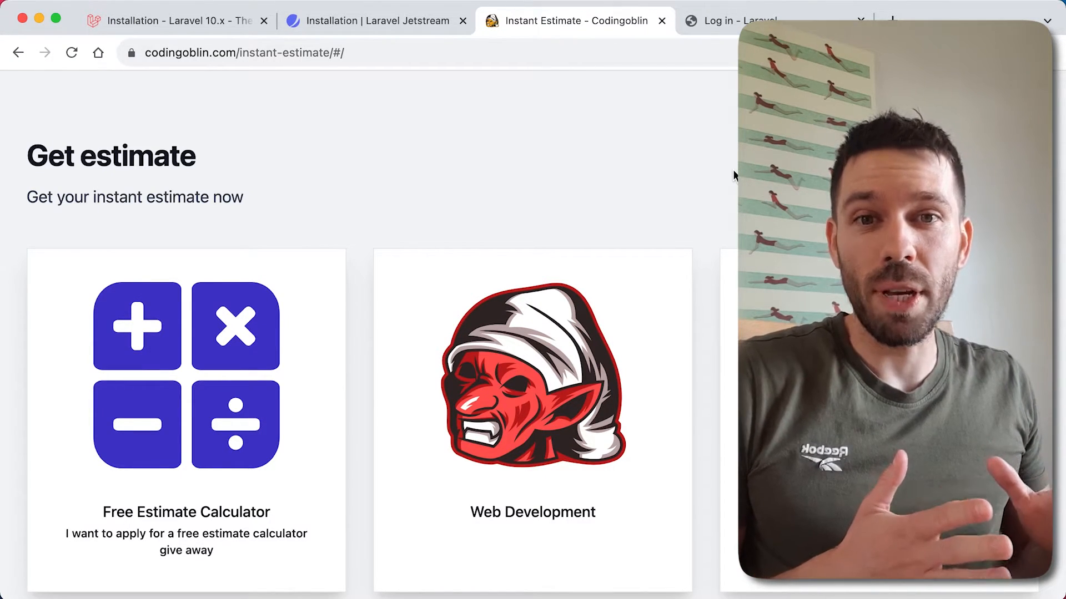
# - Answer the website purpose, existing-website and liked-designs questions in the estimate questionnaire
pyautogui.scroll(3)
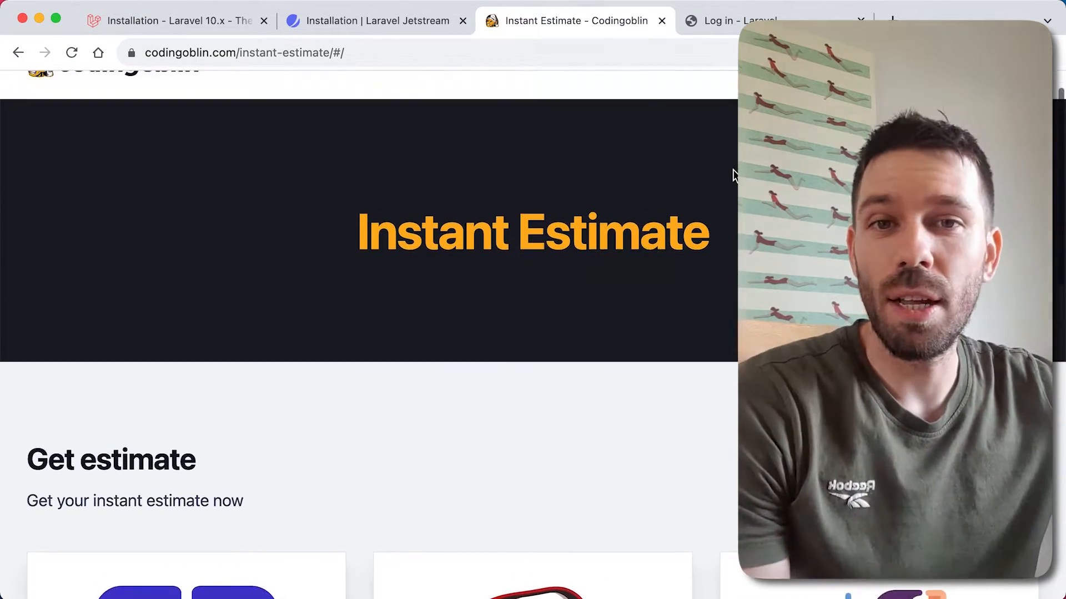
pyautogui.scroll(-3)
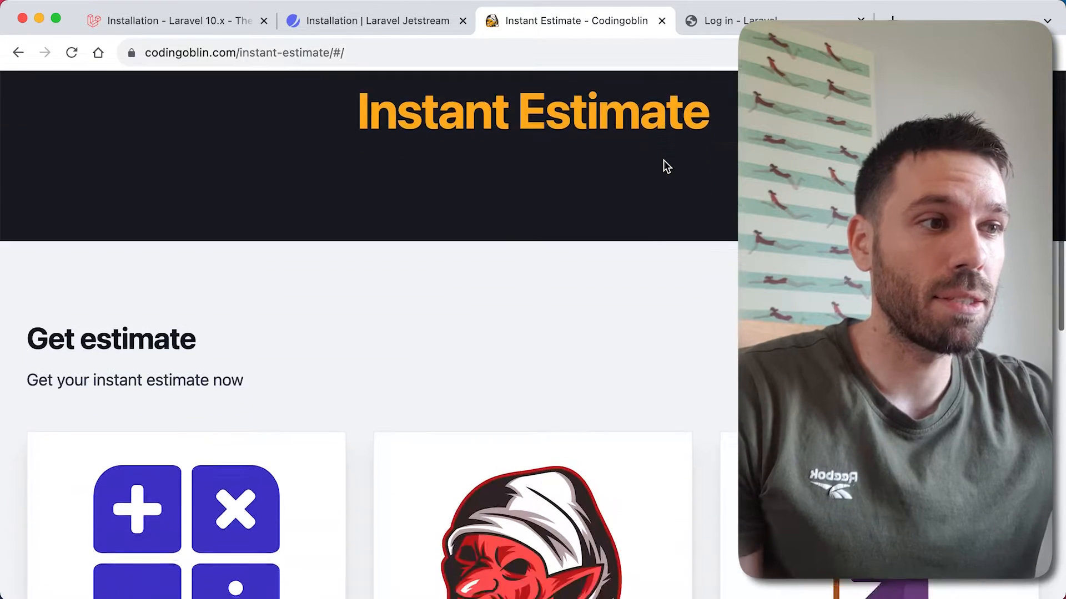
pyautogui.scroll(-3)
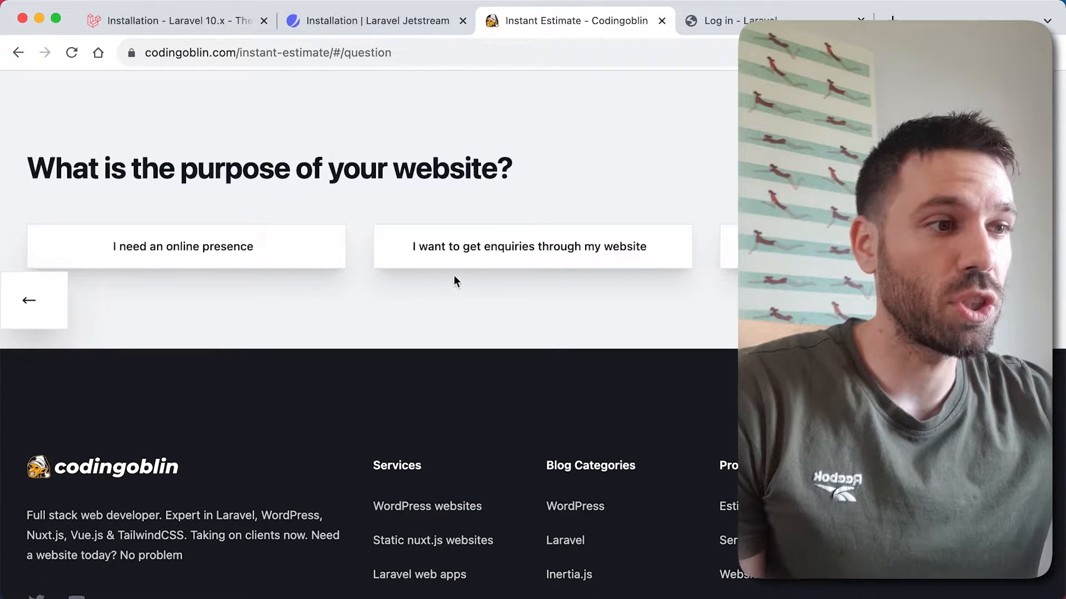
pyautogui.click(531, 246)
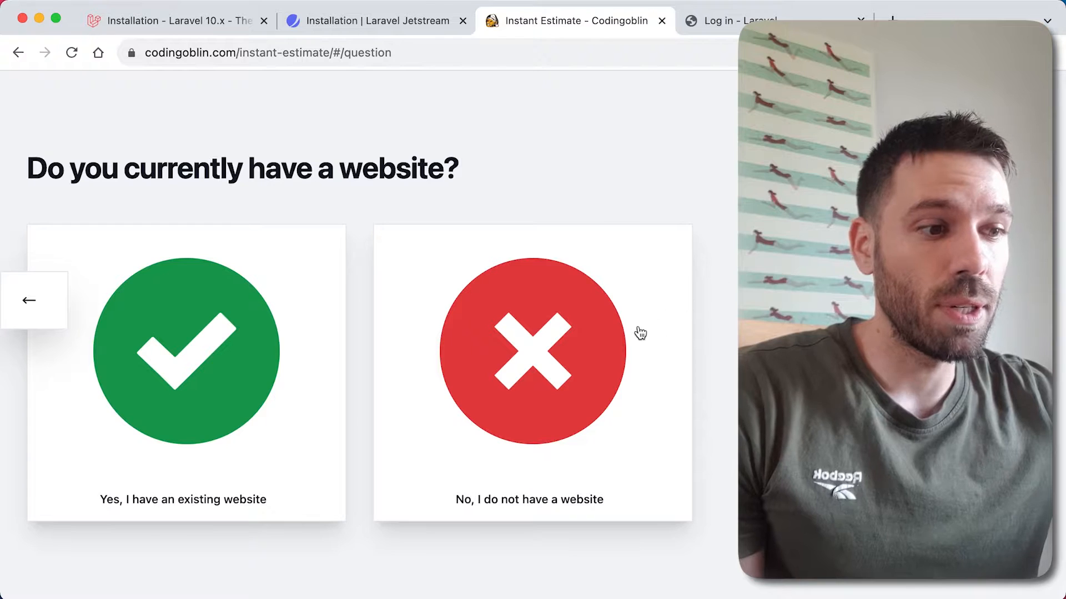
pyautogui.click(530, 349)
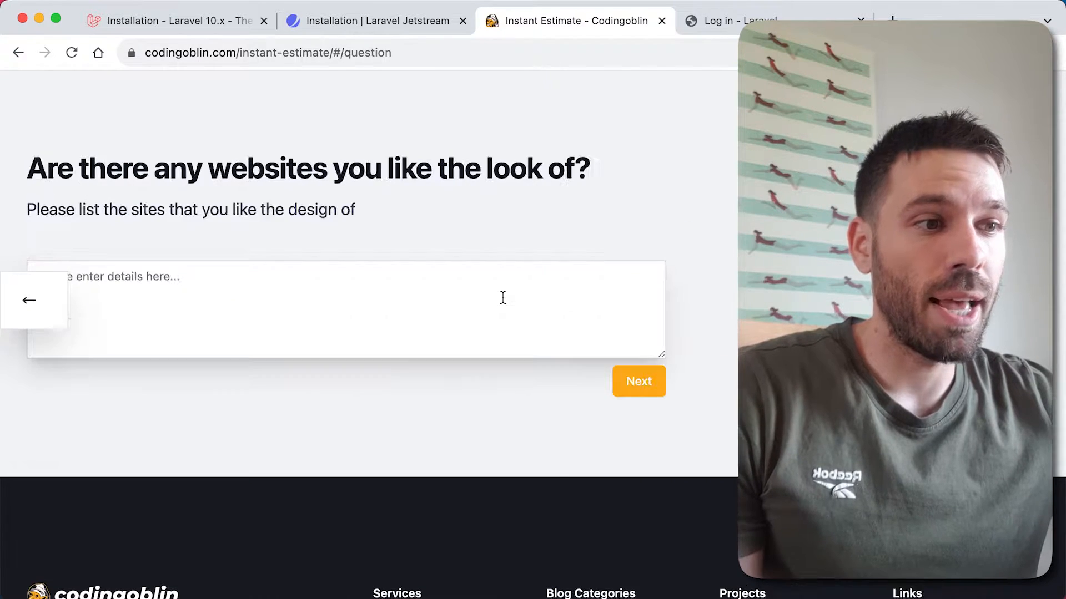
pyautogui.click(503, 298)
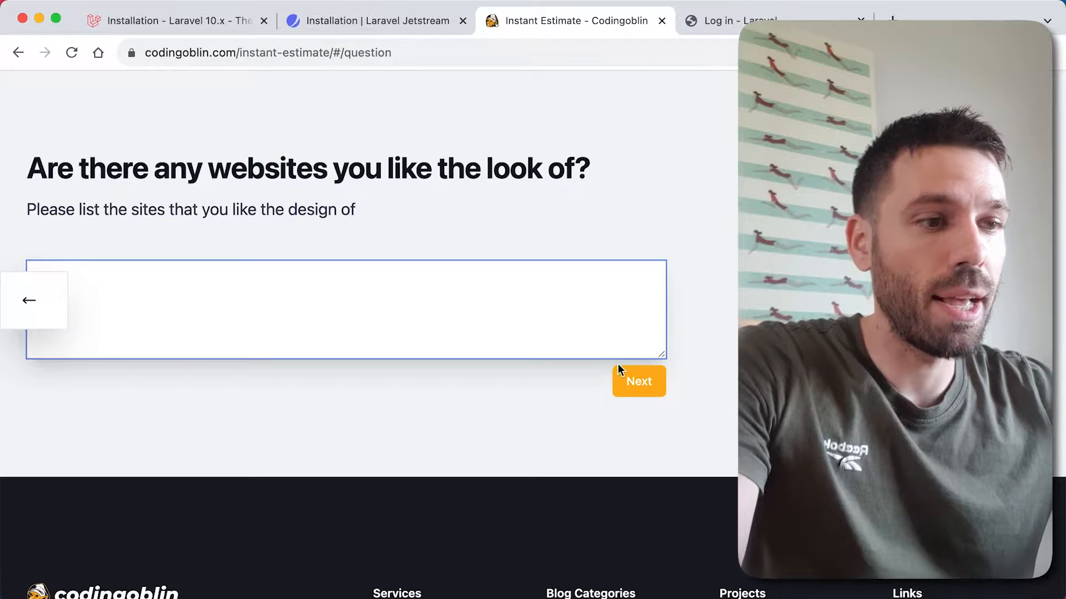
# - Describe the project ('Some in…') and continue to the contact-details form
pyautogui.click(638, 382)
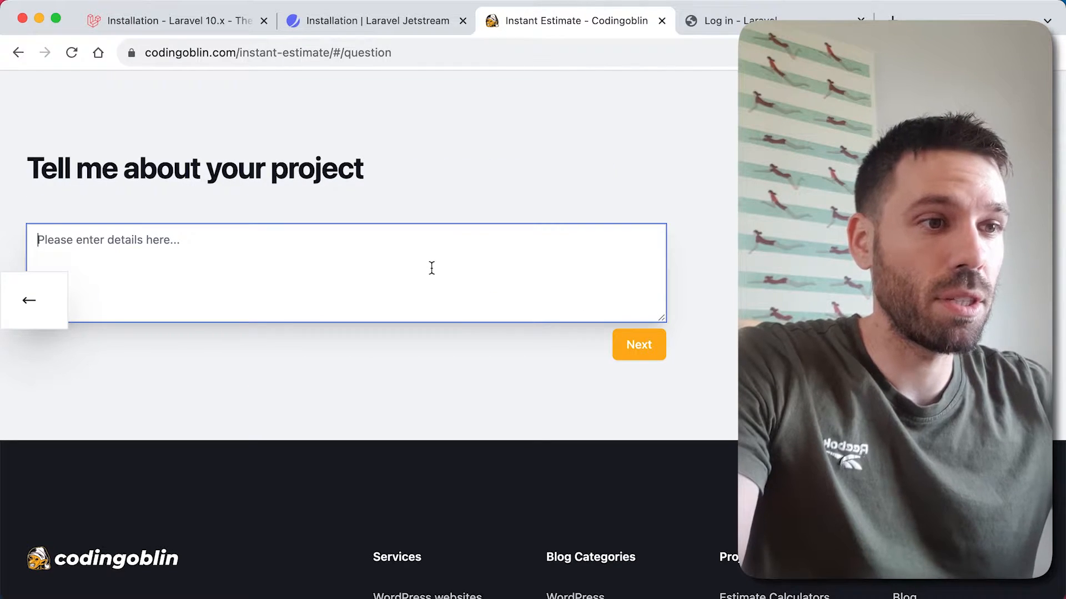
pyautogui.write('Some information')
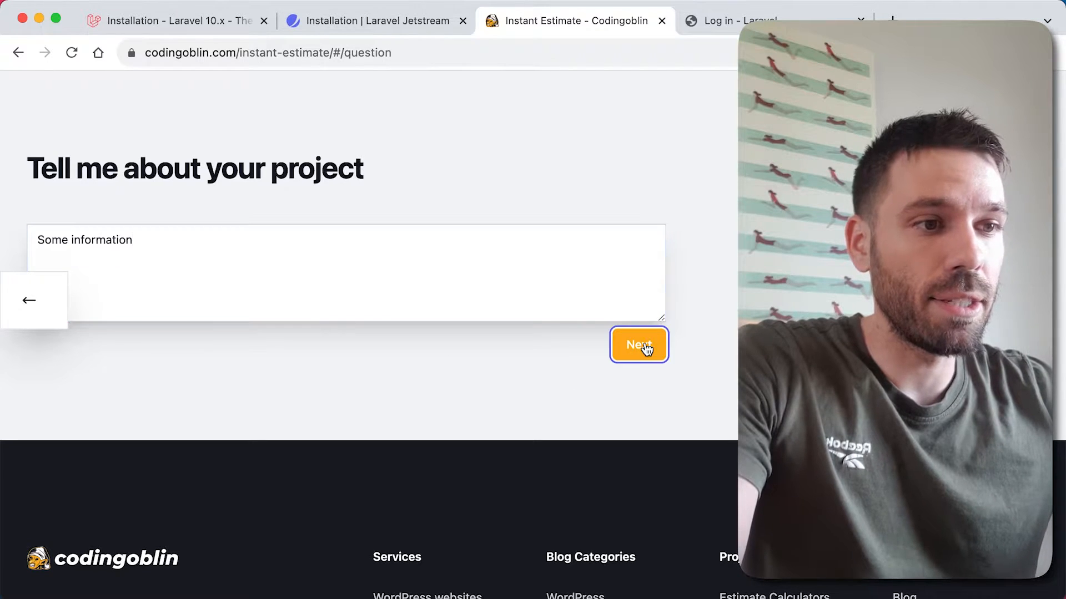
pyautogui.click(638, 345)
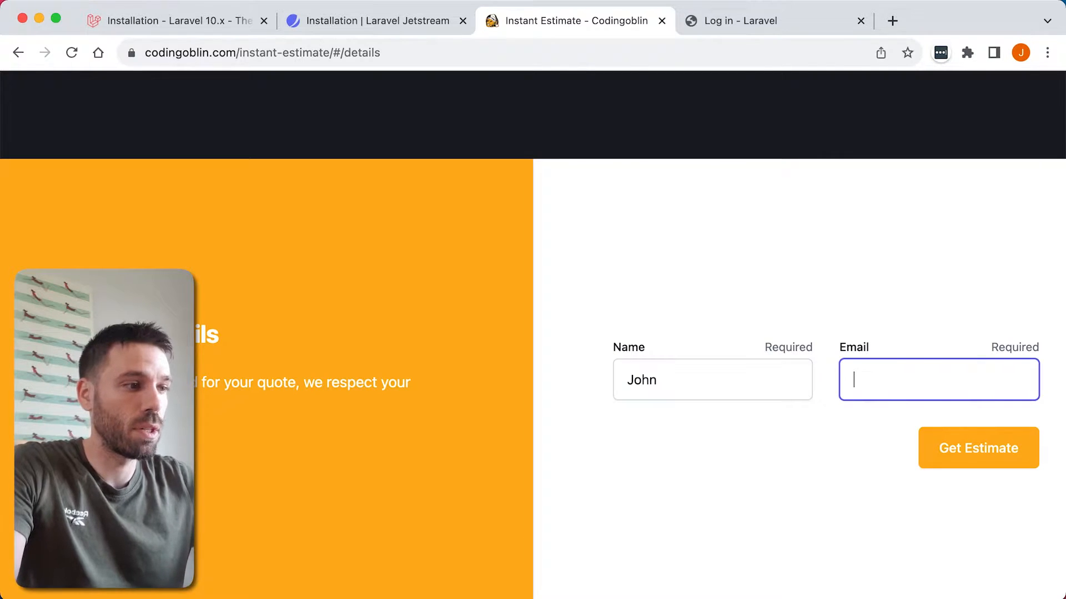
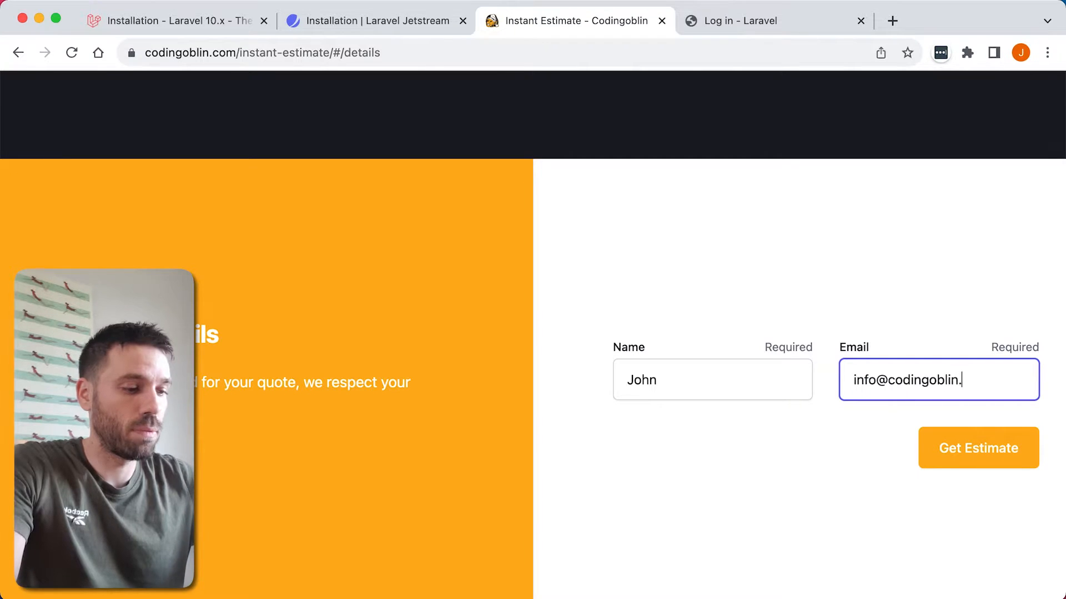
pyautogui.click(979, 448)
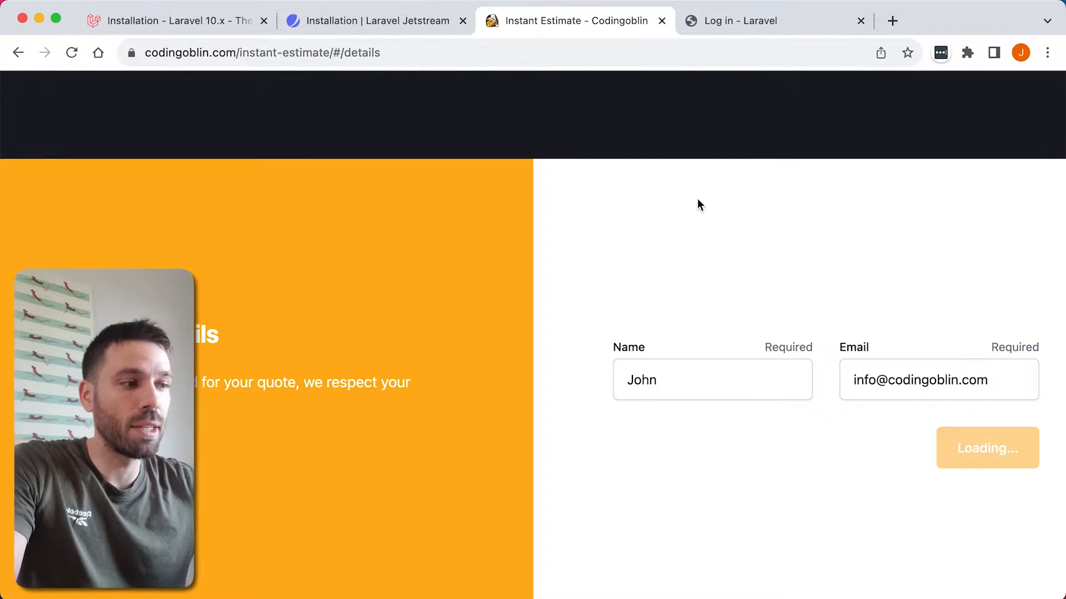
pyautogui.click(987, 448)
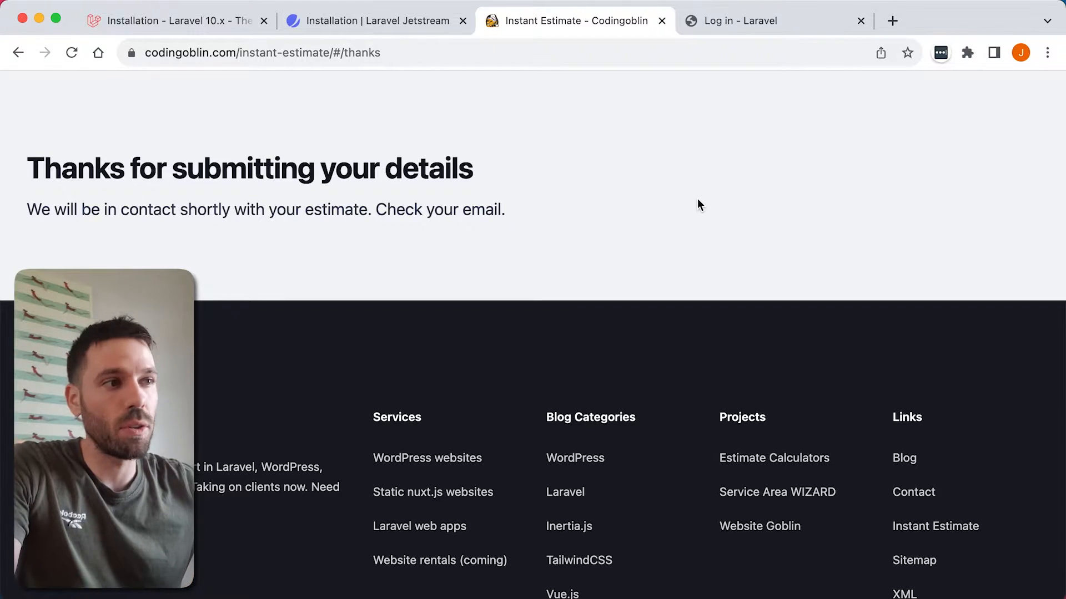
pyautogui.moveTo(706, 146)
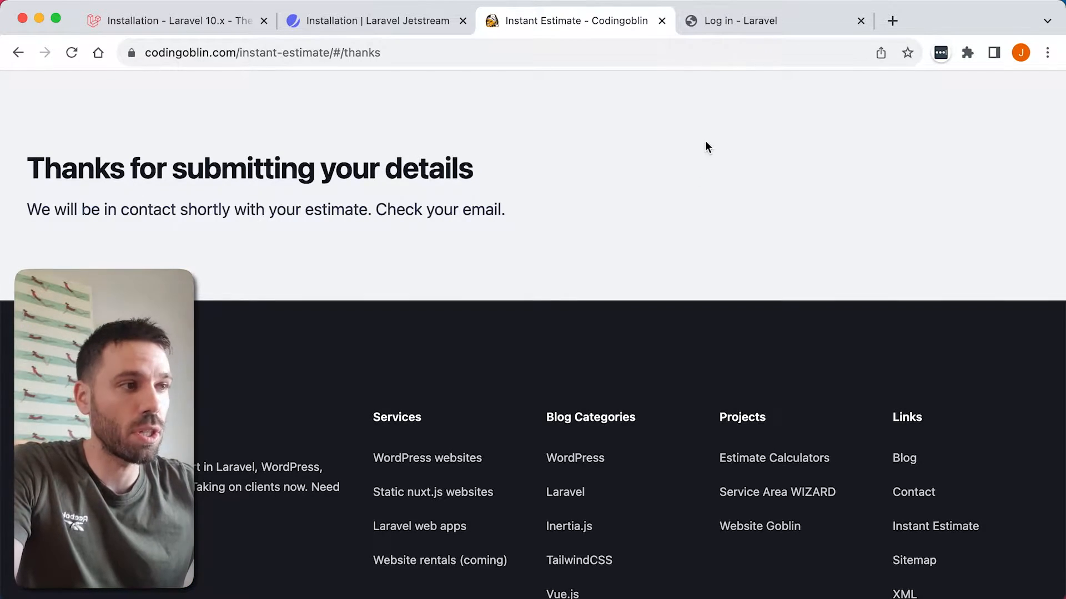
# - Log in to the Estimate Calculators admin and review the password, two-factor and session settings
pyautogui.click(751, 21)
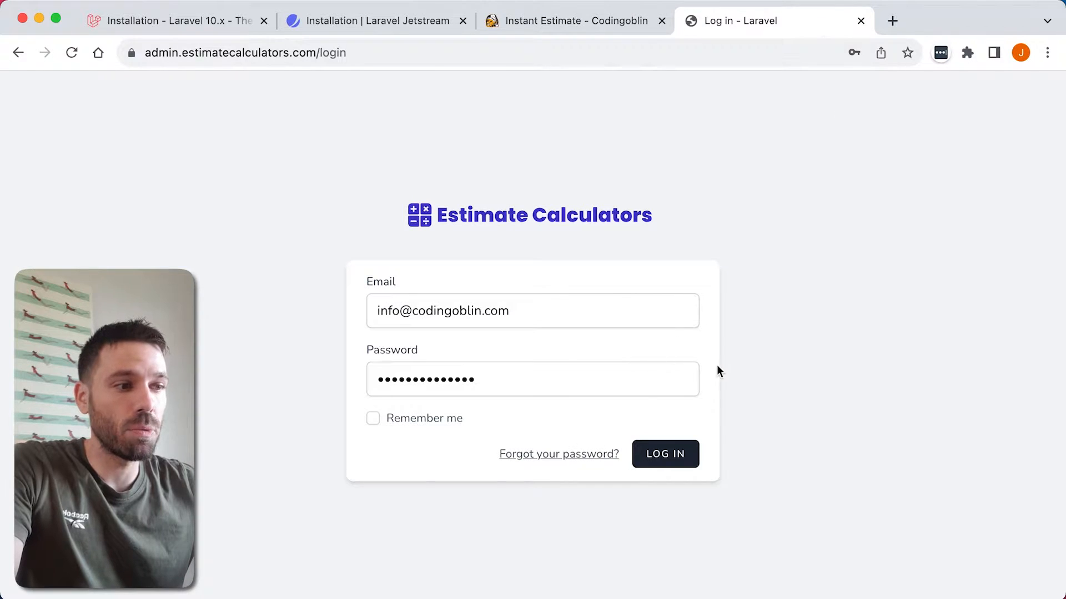
pyautogui.click(666, 454)
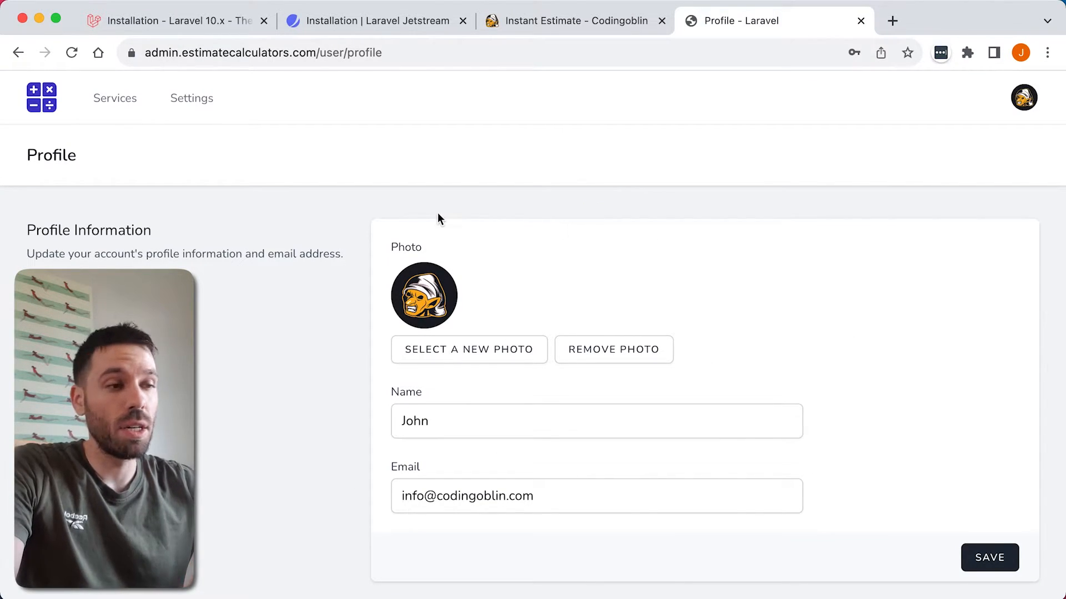
pyautogui.moveTo(317, 247)
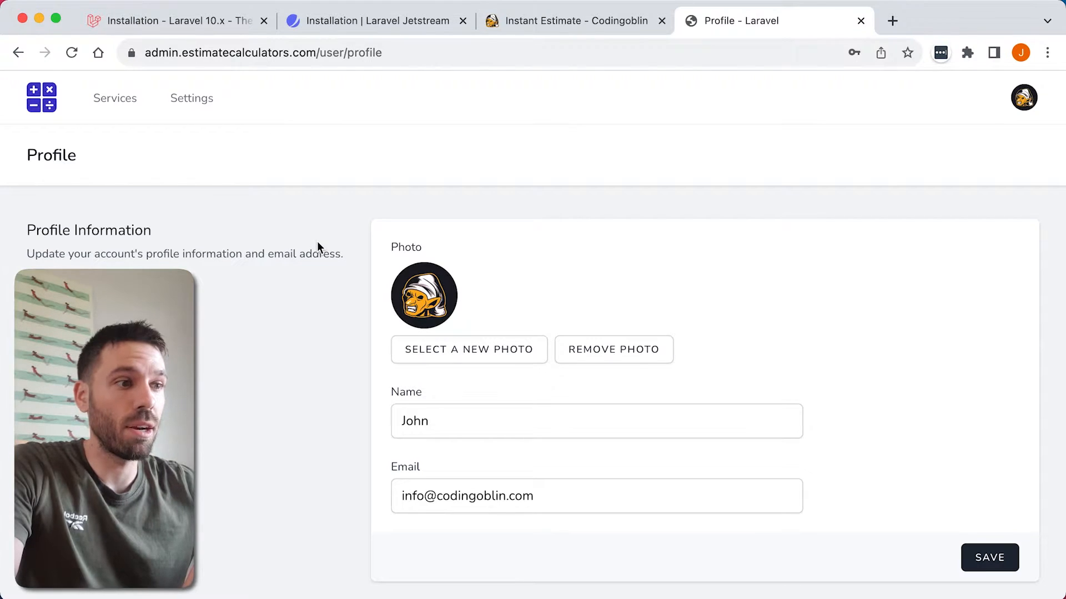
pyautogui.moveTo(330, 221)
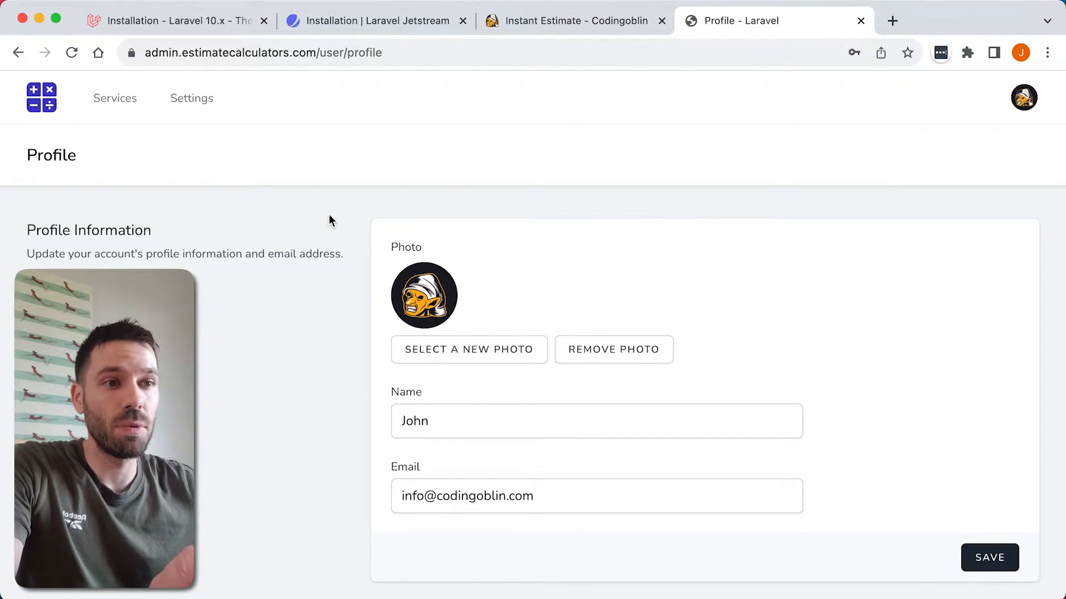
pyautogui.scroll(-3)
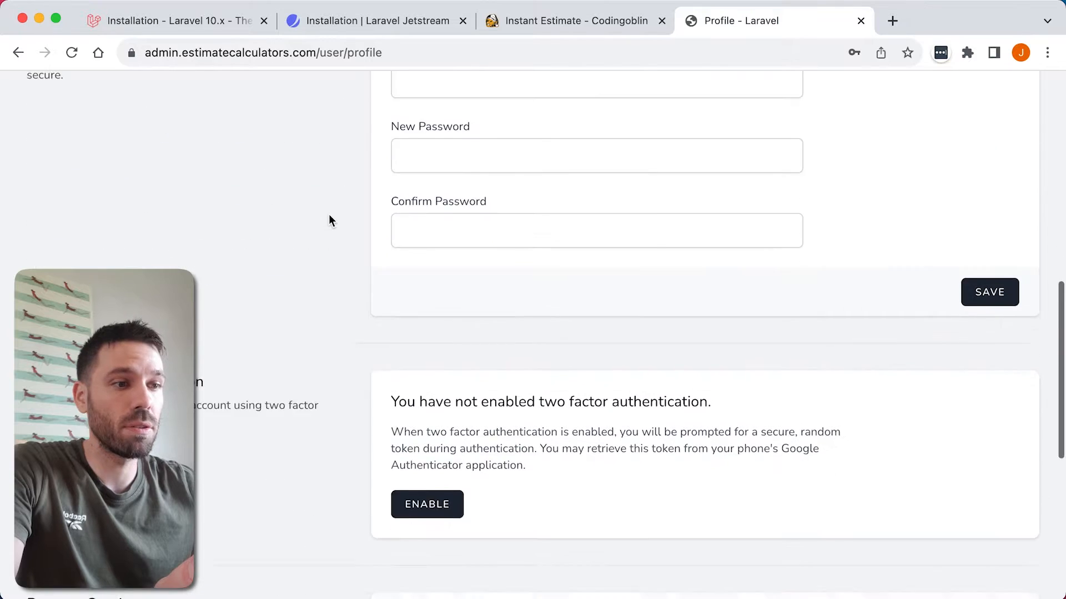
pyautogui.scroll(-3)
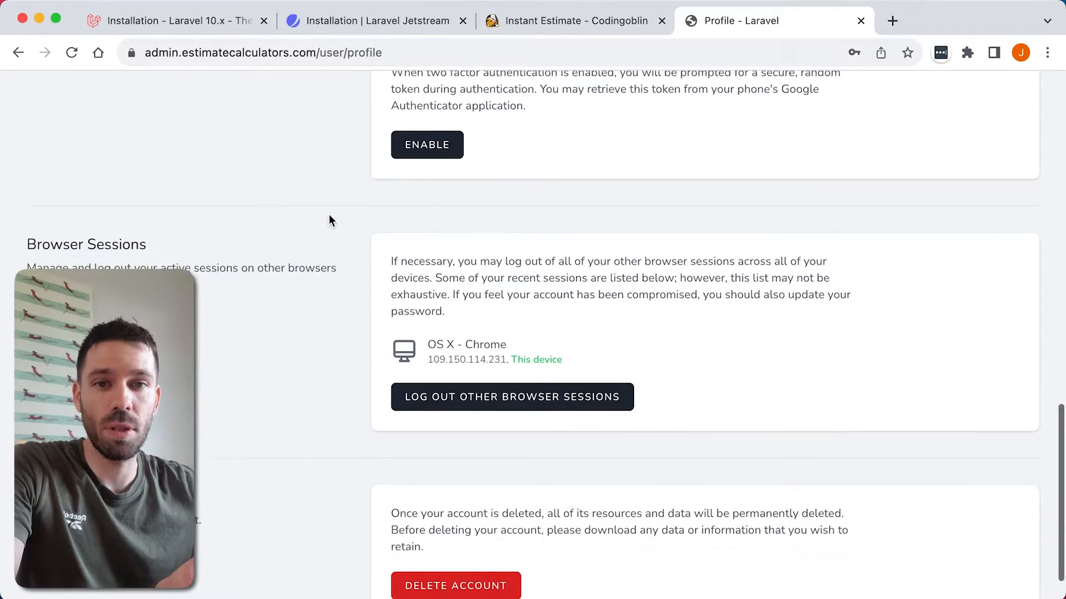
pyautogui.scroll(3)
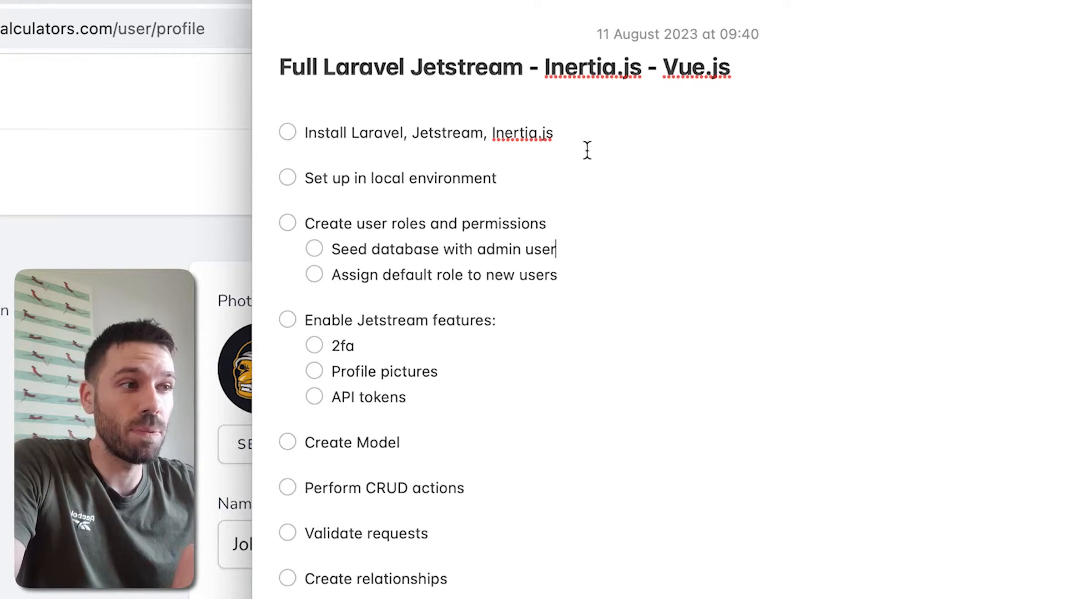
pyautogui.moveTo(606, 140)
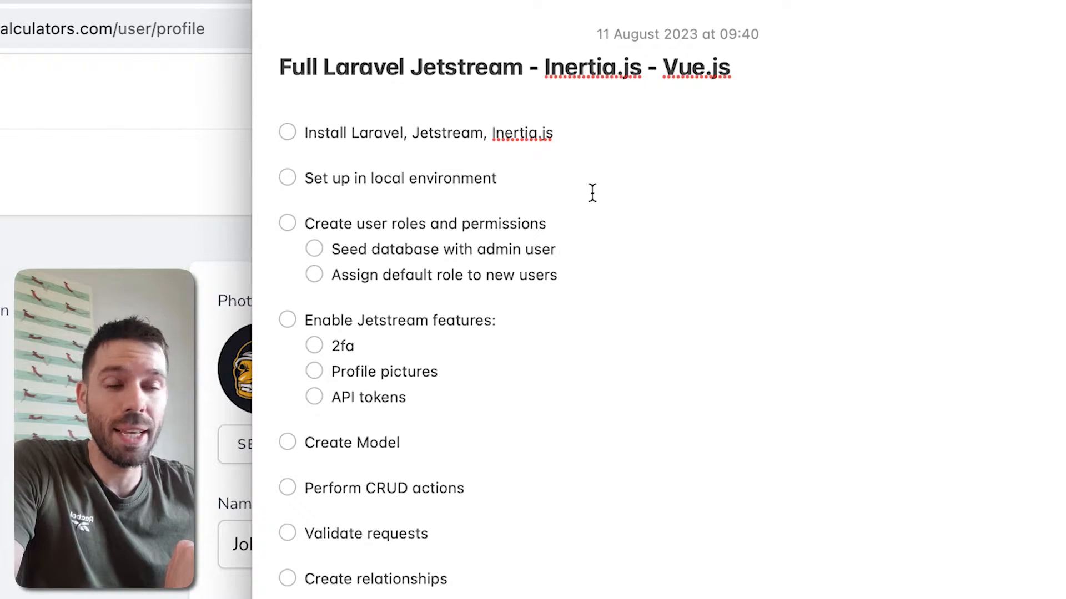
# - Open the 'Full Laravel Jetstream - Inertia.js - Vue.js' note and scroll toward route protection items
pyautogui.click(557, 249)
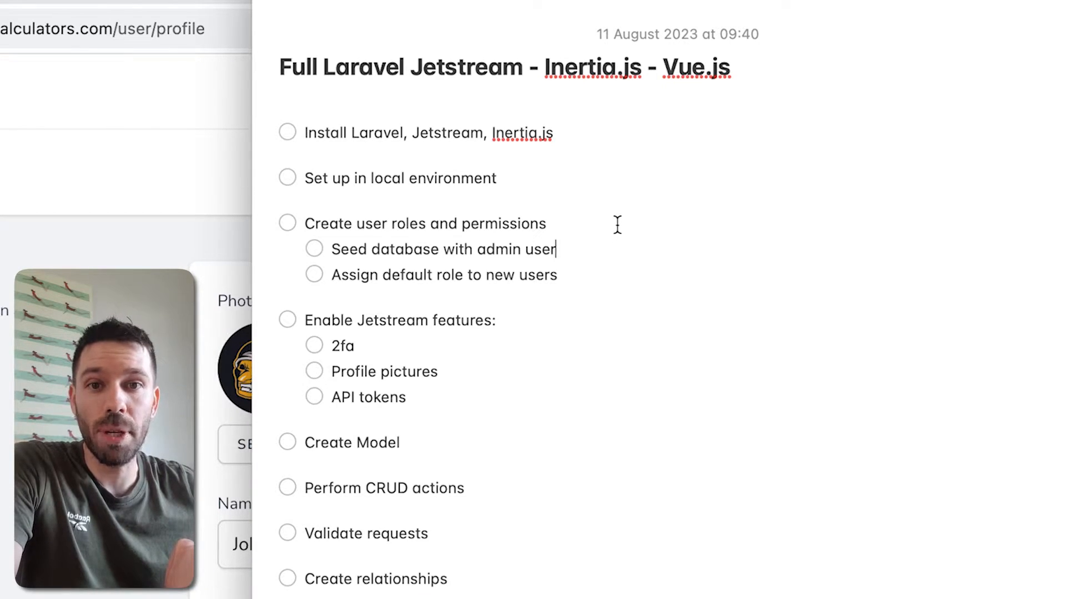
pyautogui.moveTo(697, 260)
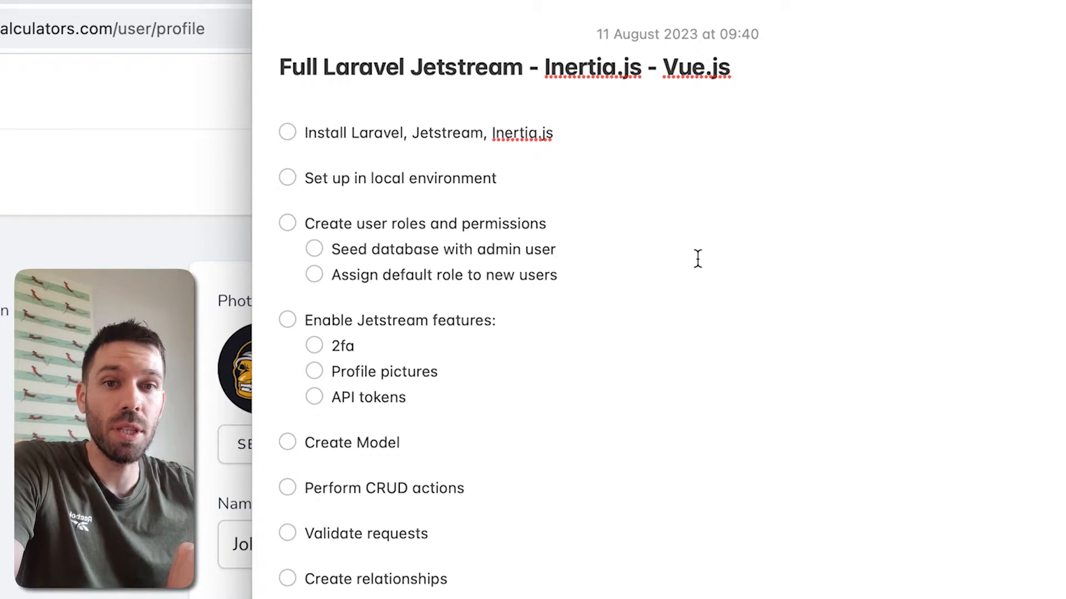
pyautogui.moveTo(714, 286)
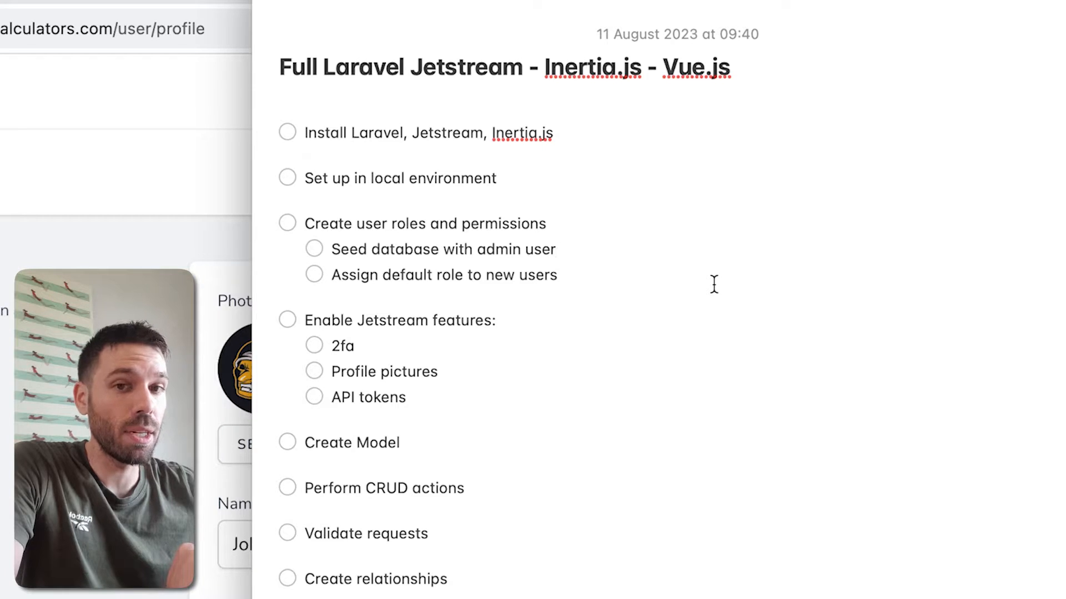
pyautogui.click(554, 250)
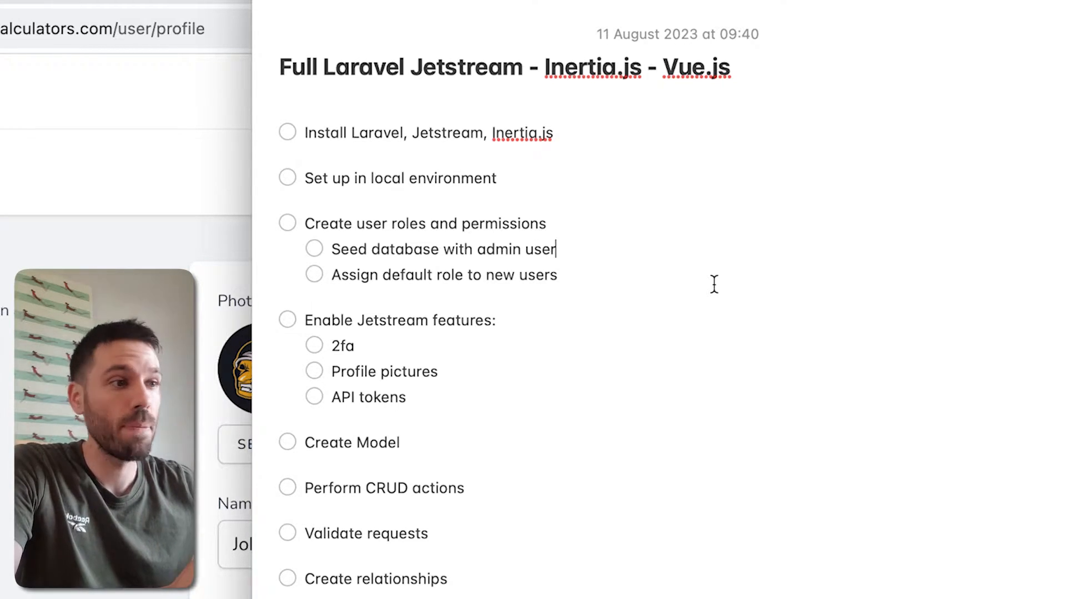
pyautogui.scroll(-3)
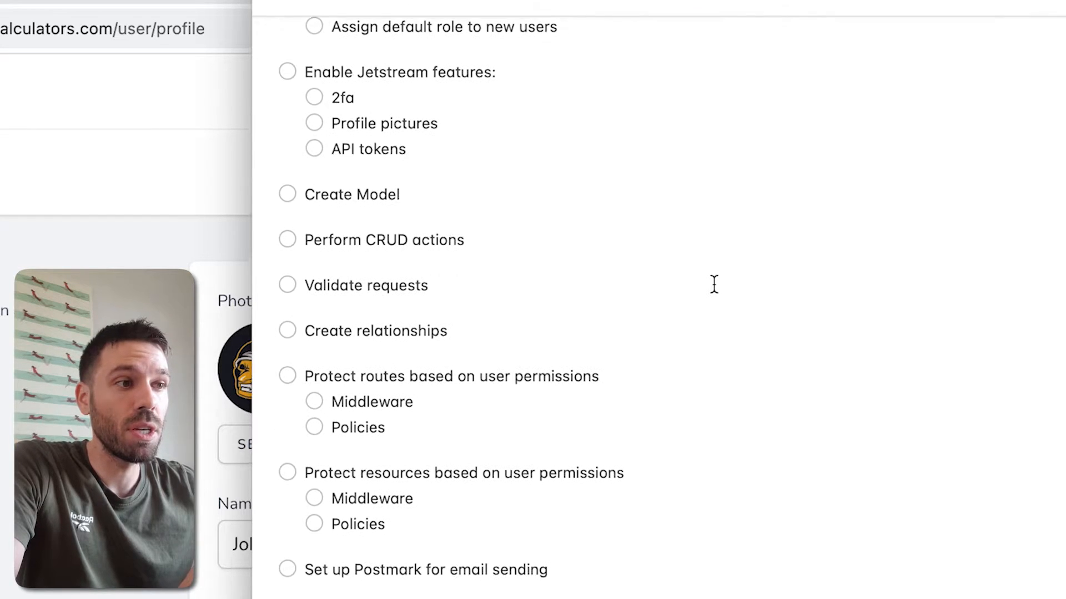
pyautogui.scroll(-3)
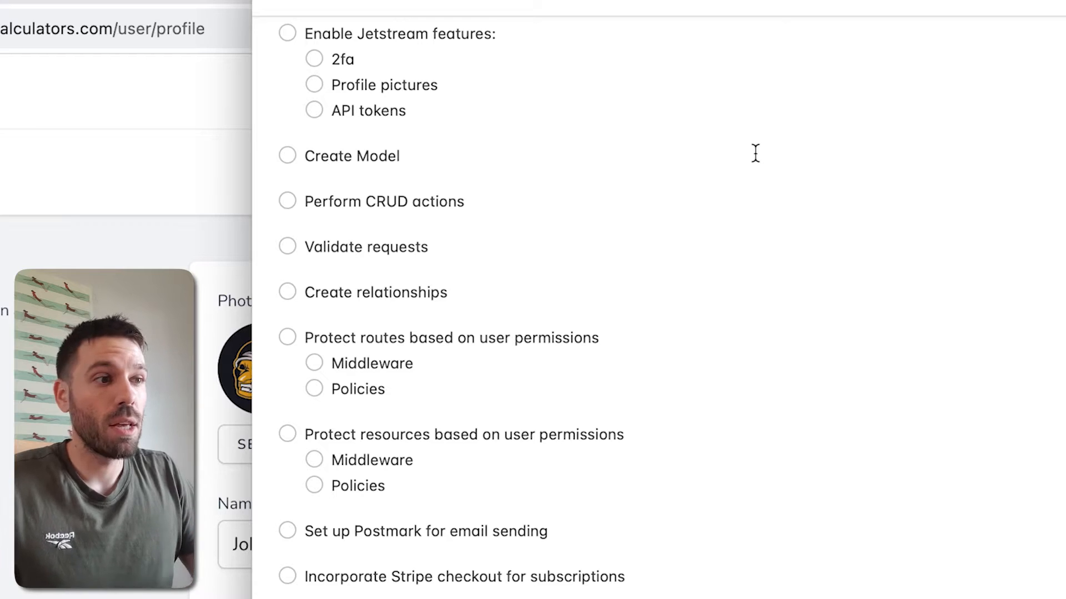
pyautogui.moveTo(617, 202)
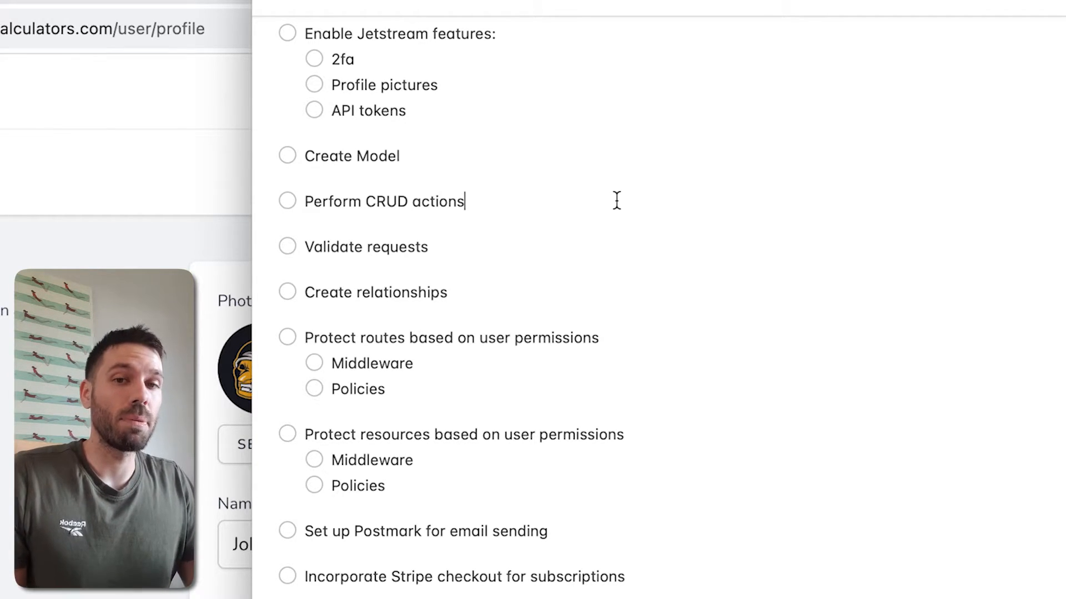
pyautogui.moveTo(610, 250)
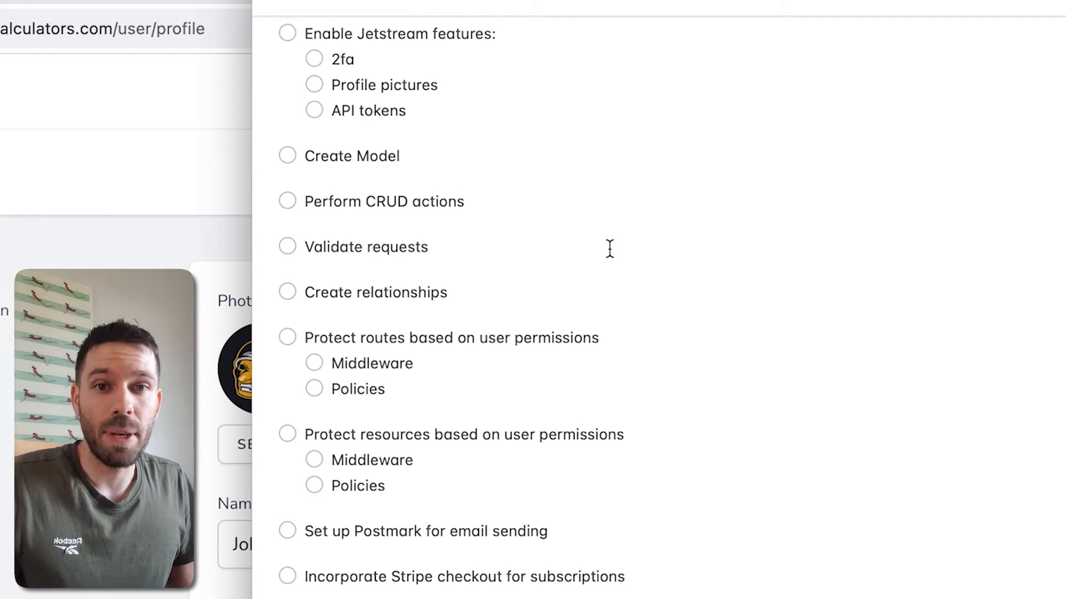
pyautogui.click(462, 202)
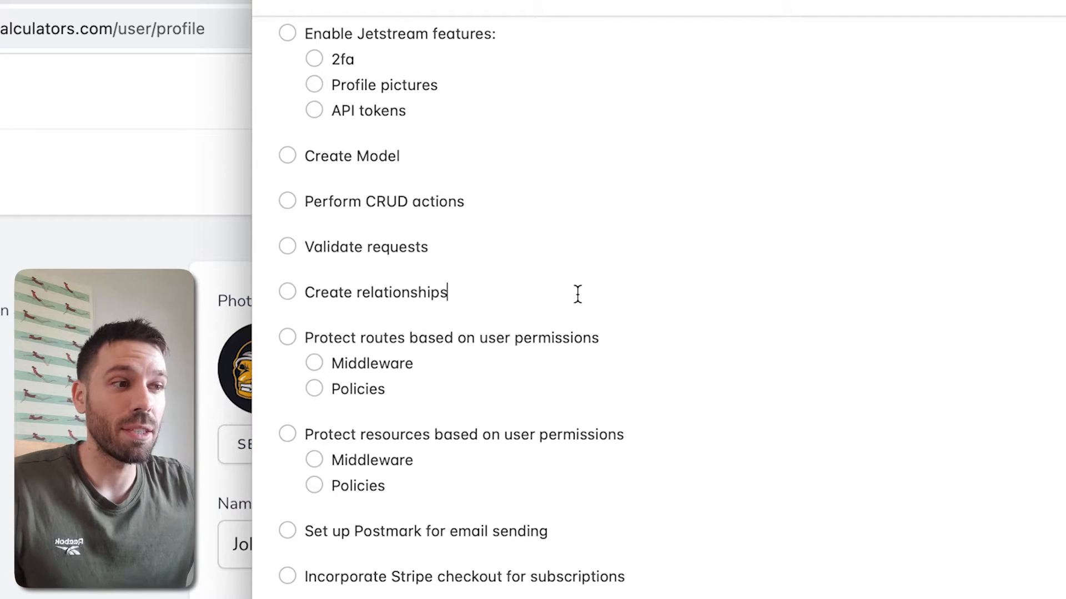
pyautogui.moveTo(676, 308)
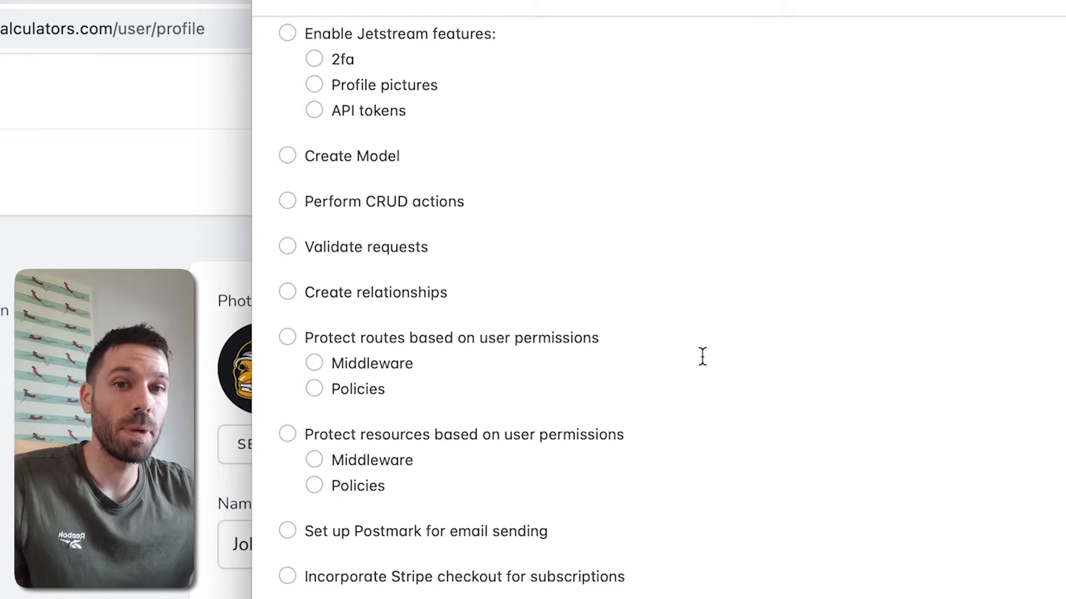
pyautogui.scroll(-3)
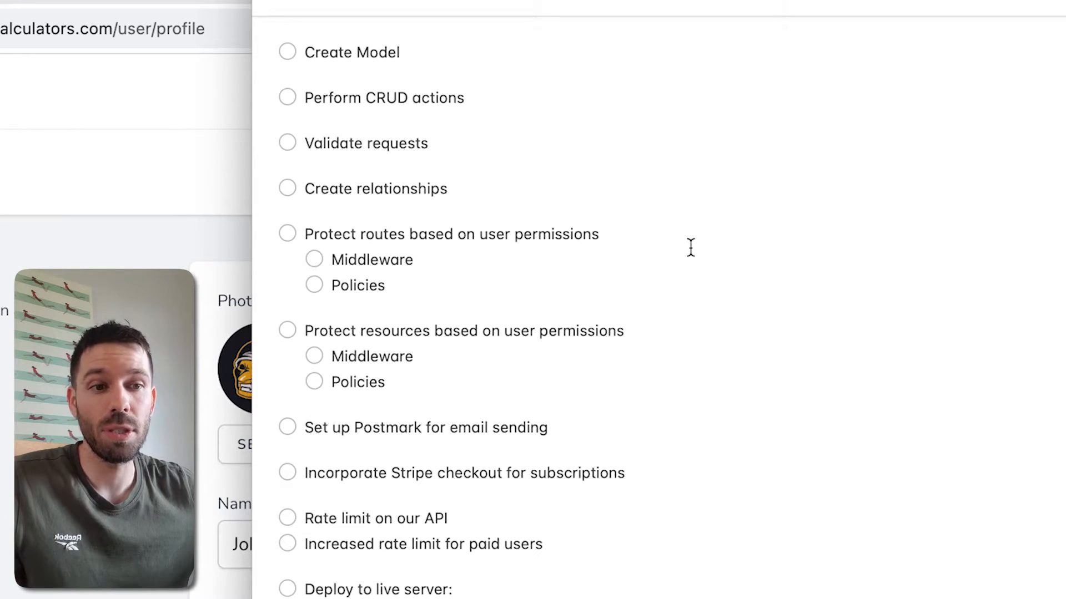
pyautogui.moveTo(714, 351)
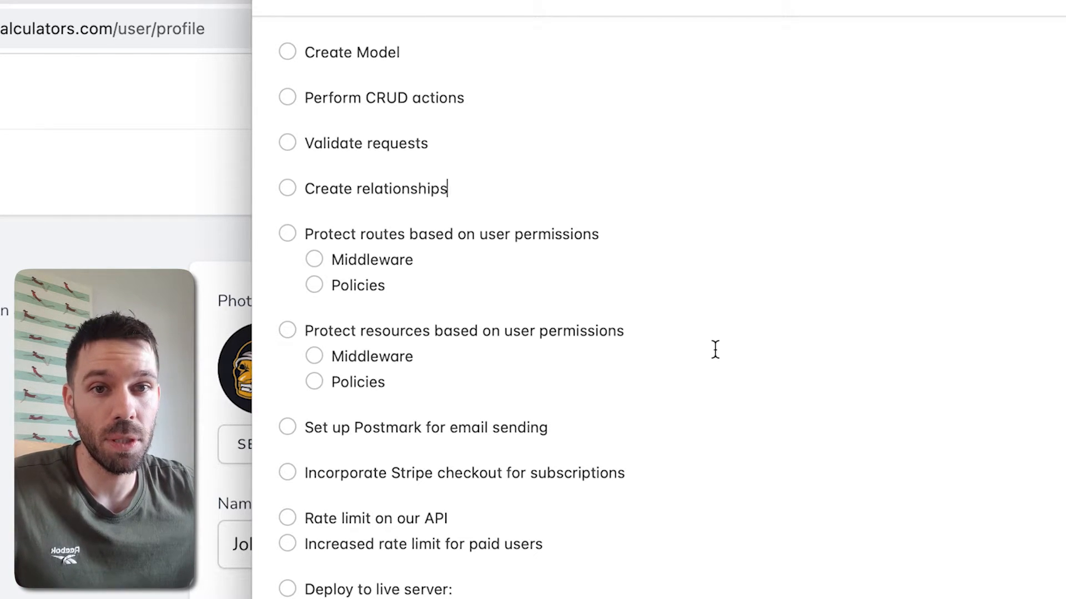
pyautogui.moveTo(484, 398)
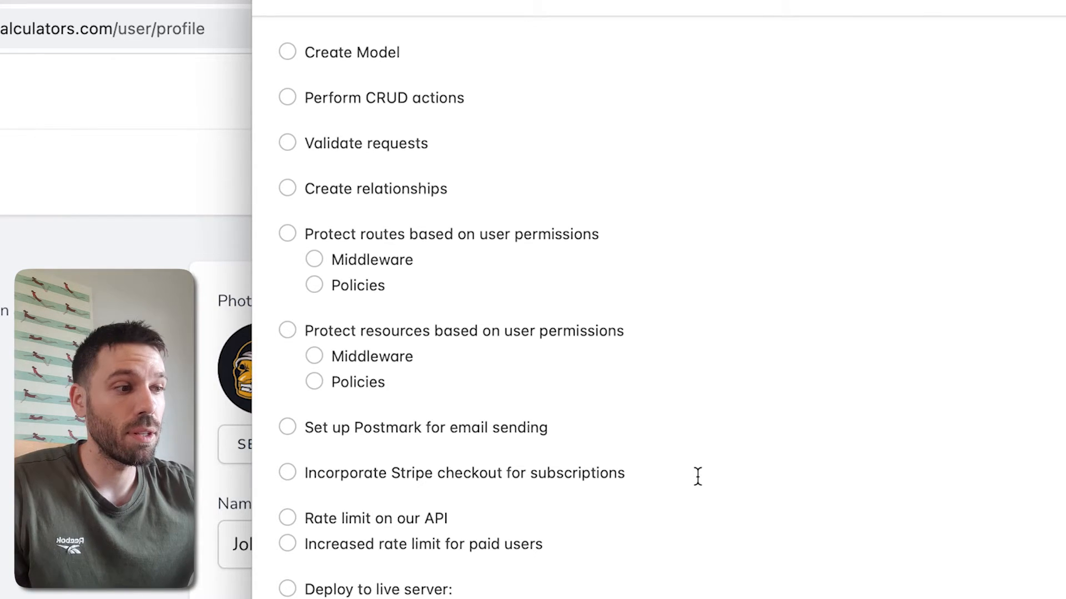
pyautogui.moveTo(718, 477)
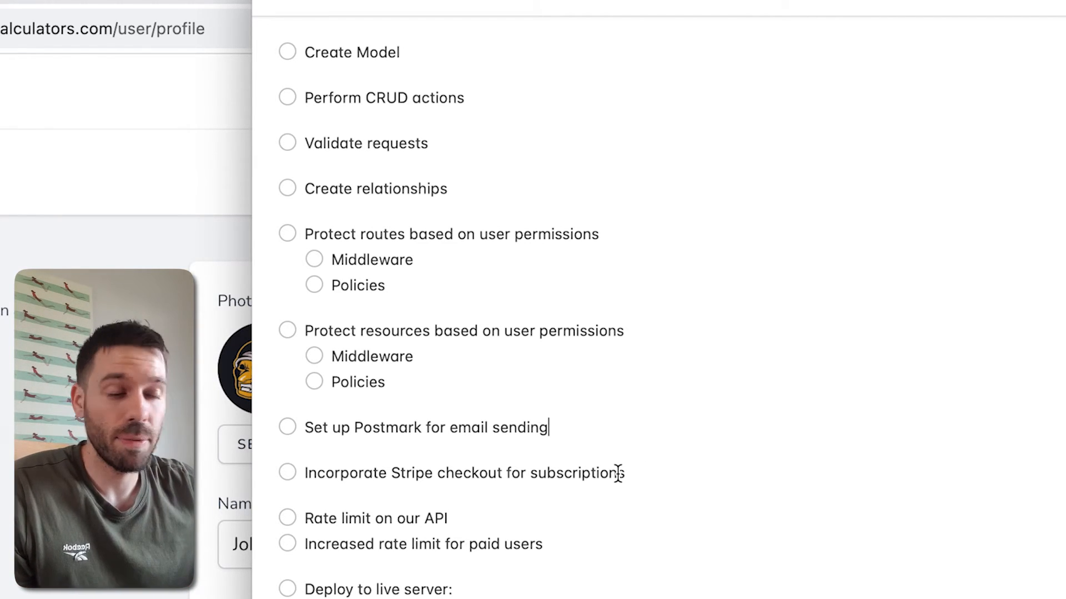
pyautogui.scroll(-3)
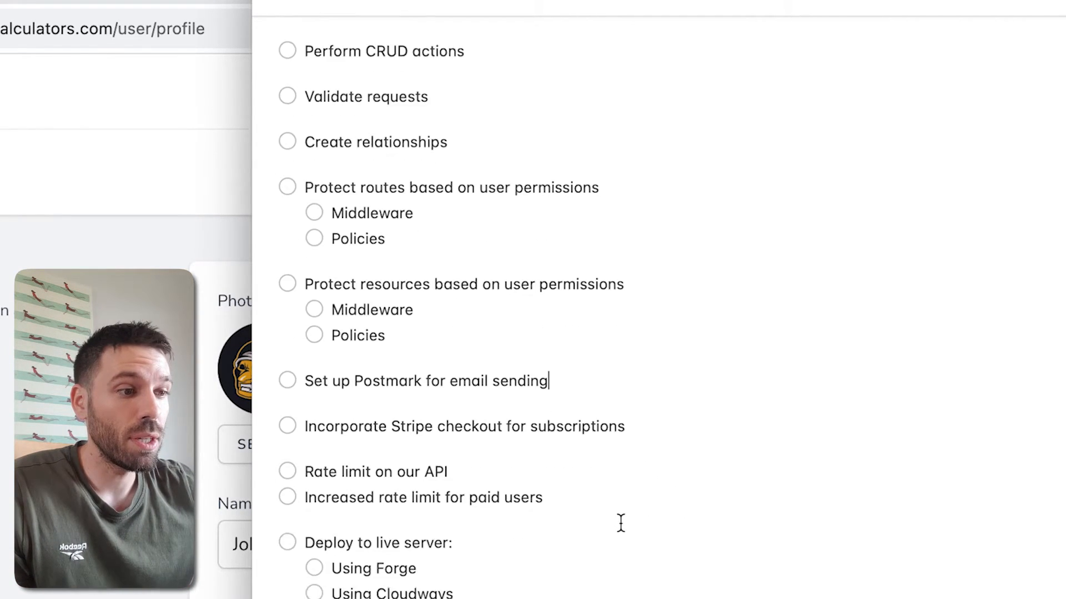
pyautogui.scroll(-3)
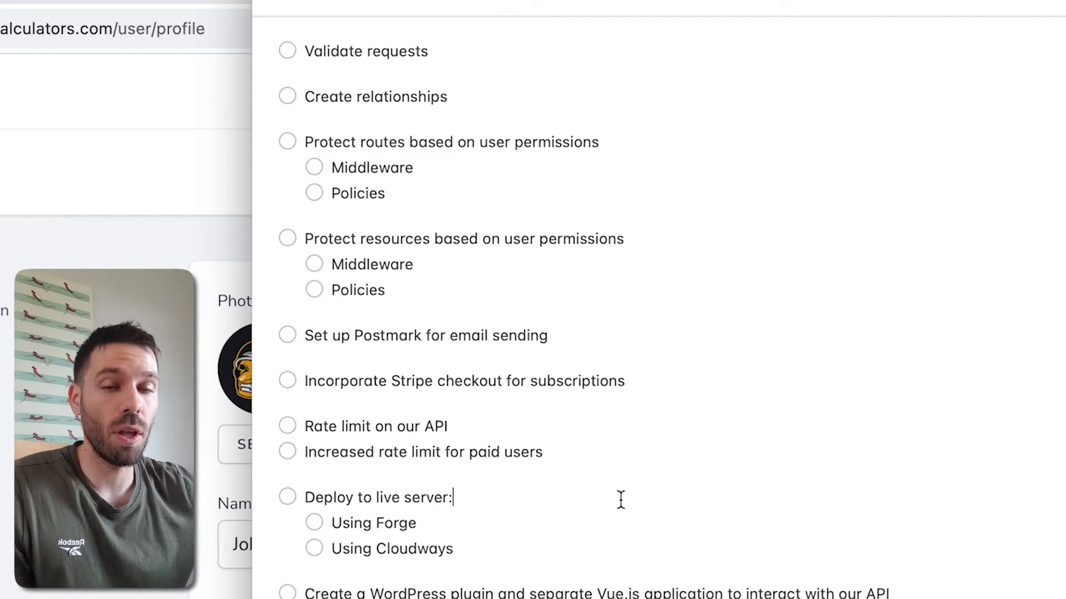
pyautogui.moveTo(392, 528)
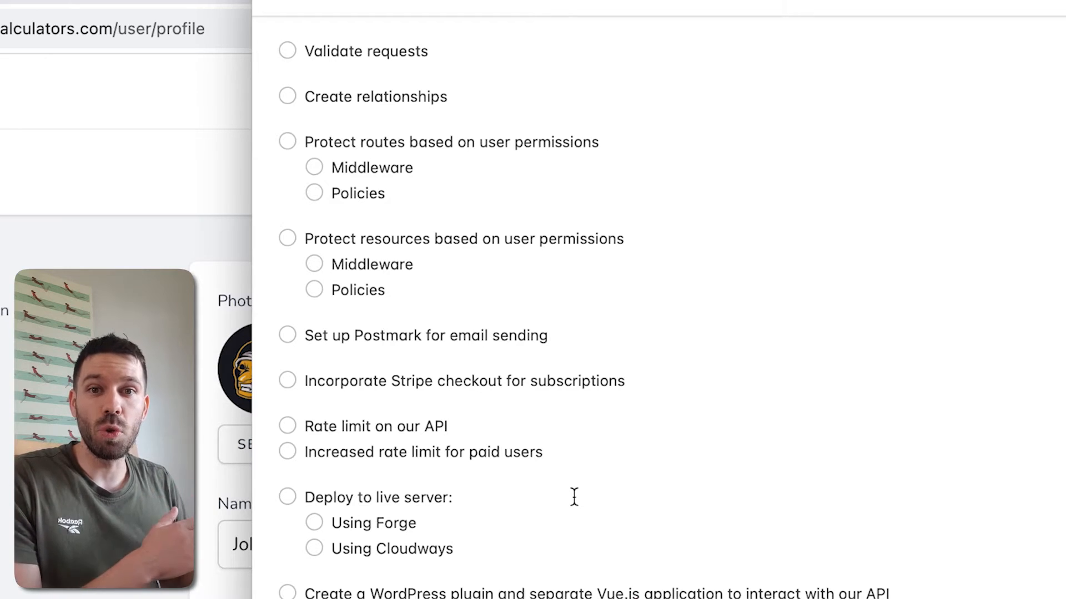
pyautogui.scroll(-3)
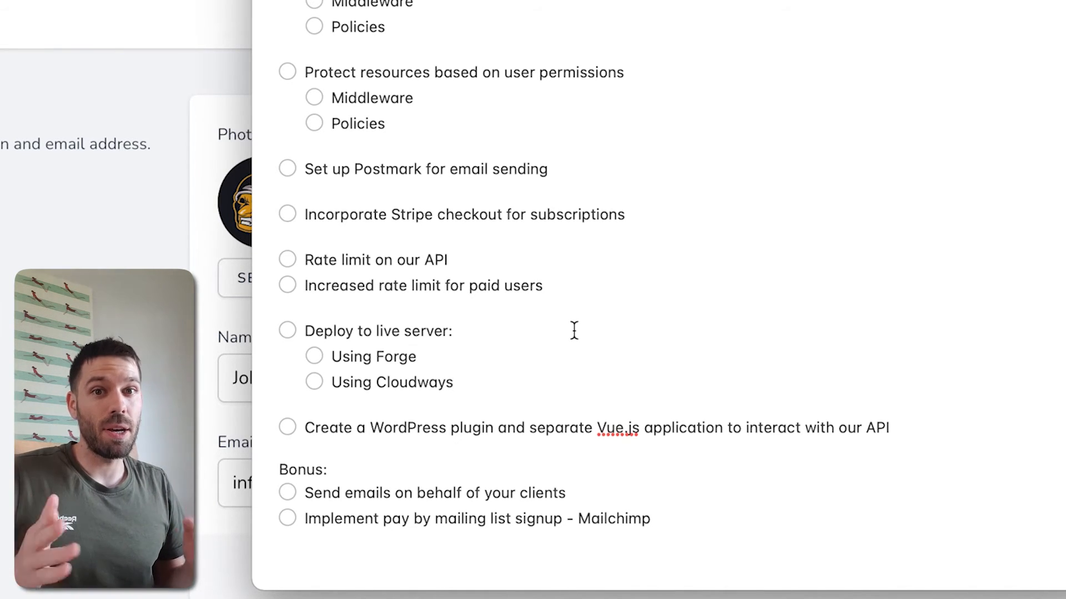
pyautogui.moveTo(626, 338)
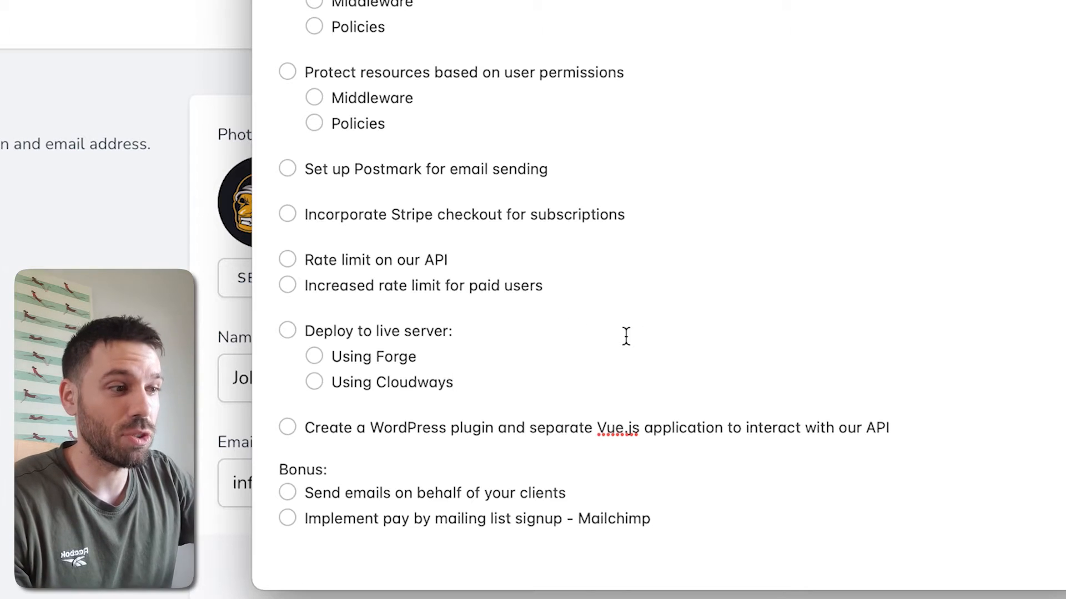